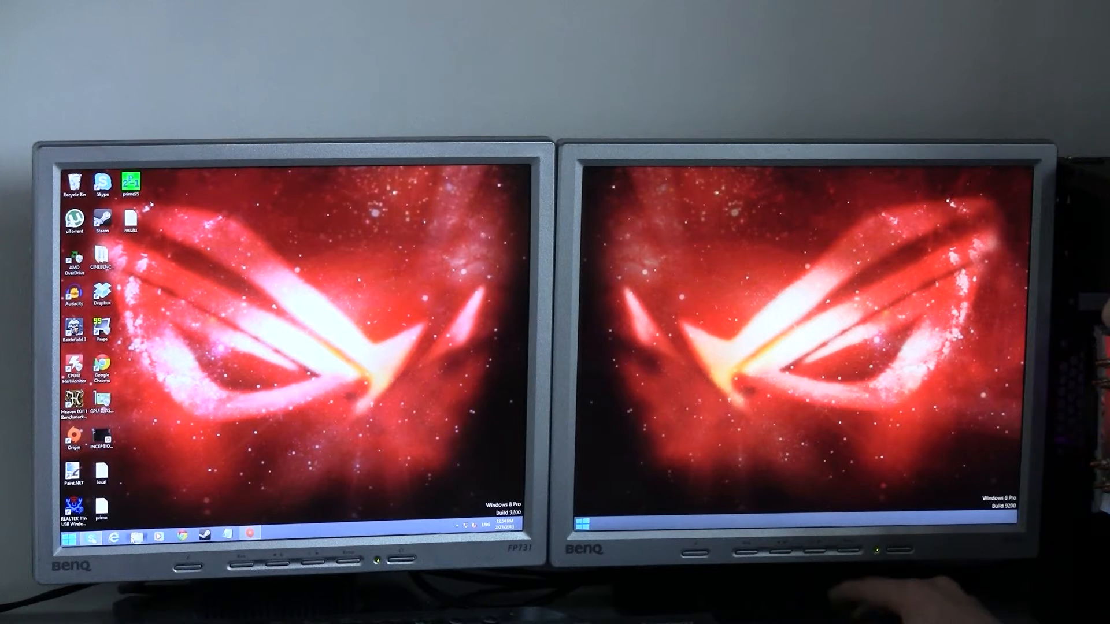
Browse in File Explorer through the Pictures library into the empty Sample Pictures folder.
left_click(136, 536)
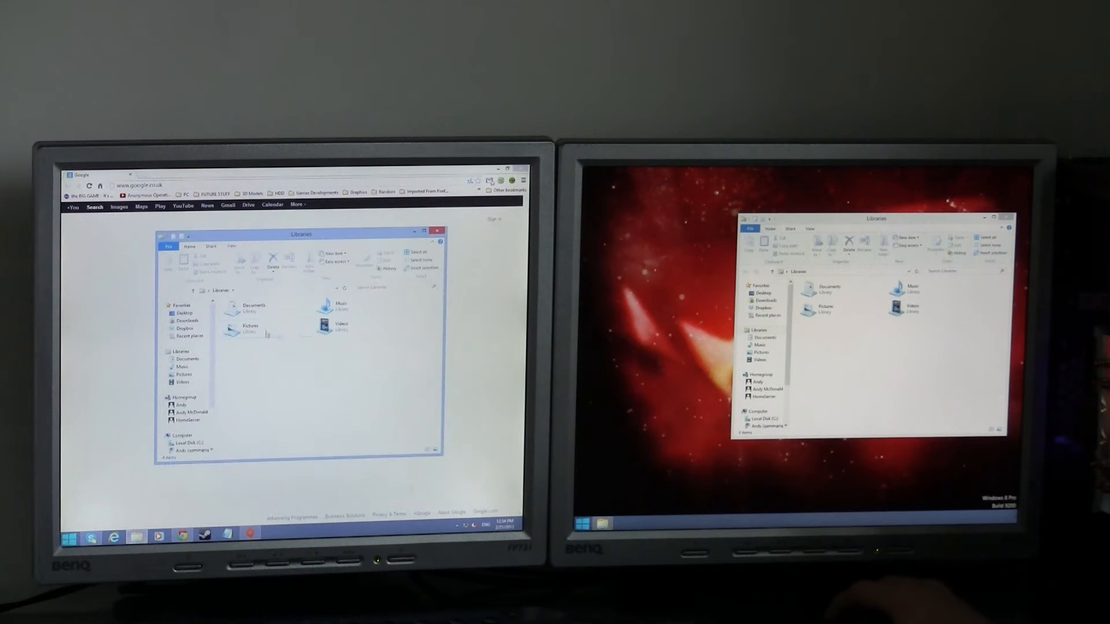
double_click(250, 329)
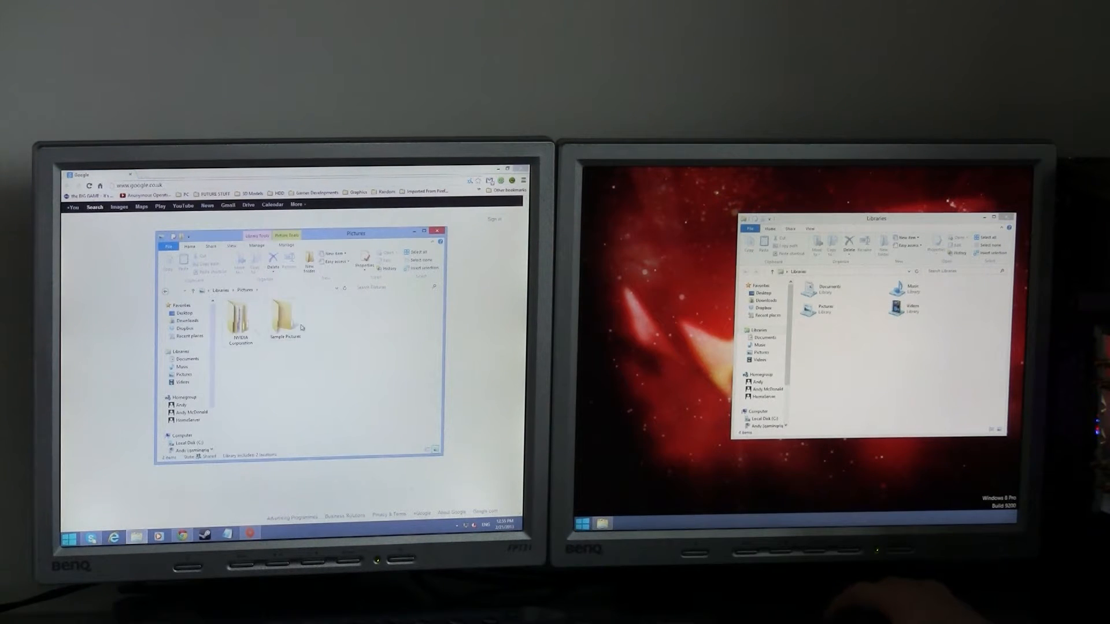
double_click(284, 317)
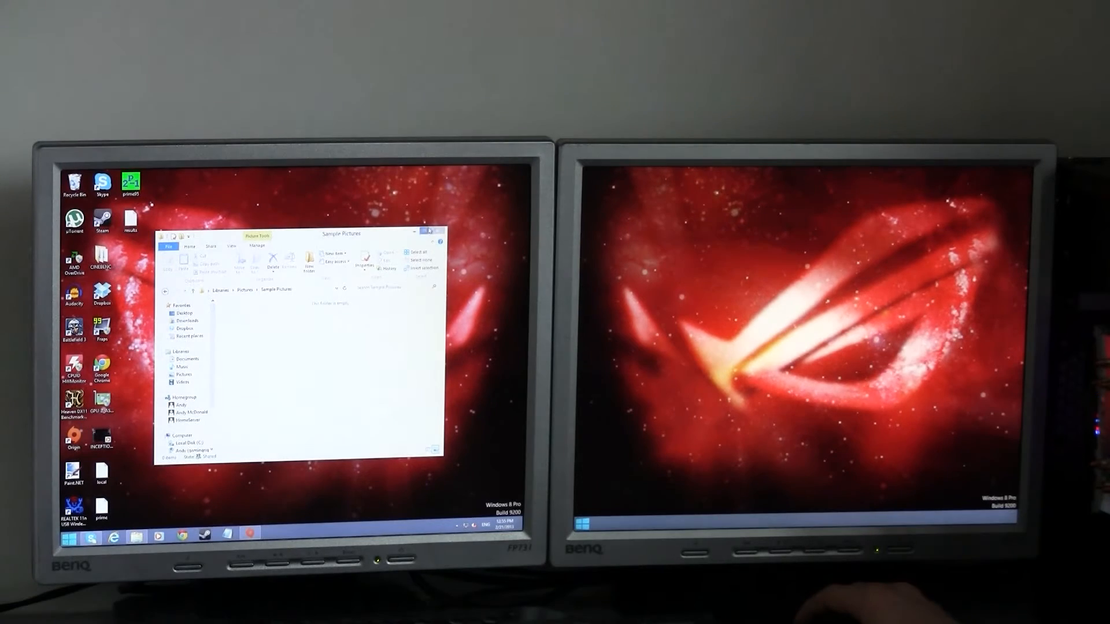
Close the Sample Pictures File Explorer window.
left_click(429, 231)
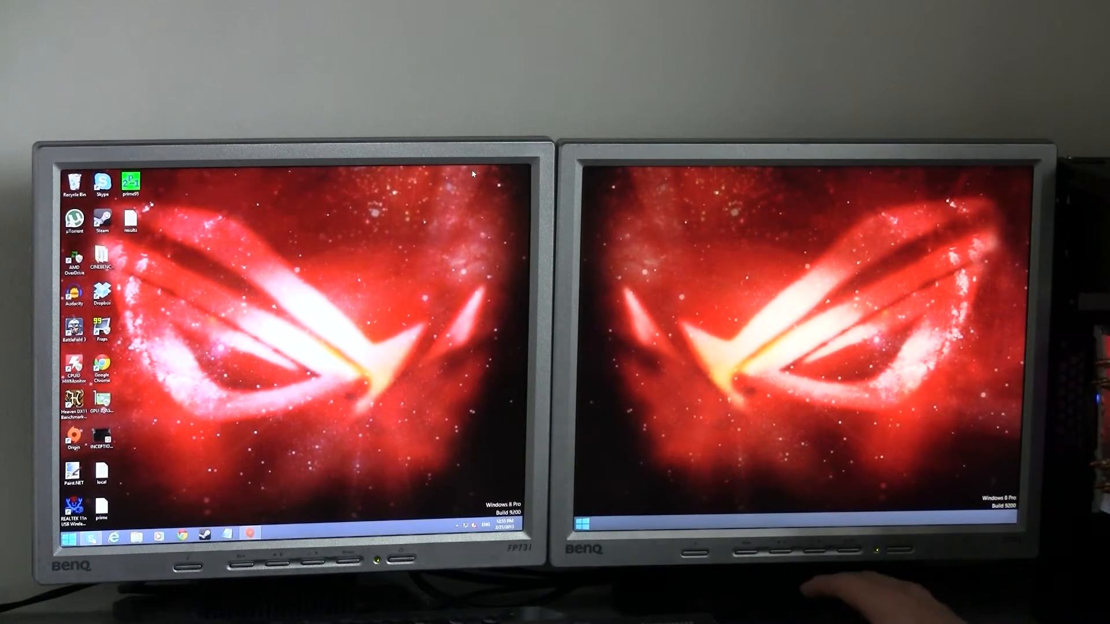
mouse_move(515, 168)
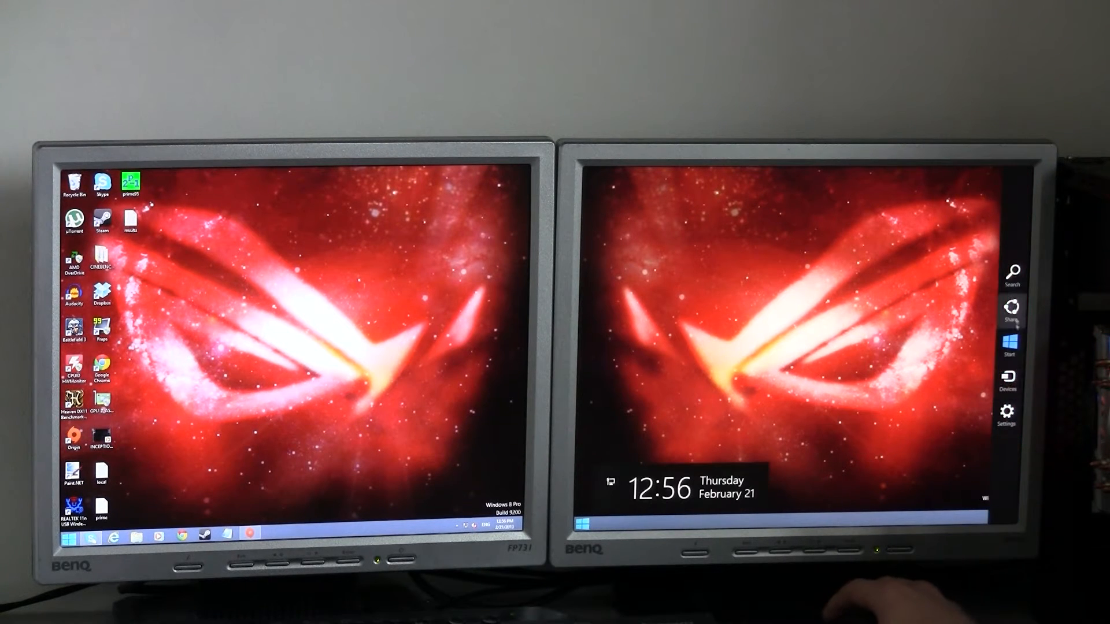
Launch the Windows Store app full-screen on the right monitor.
left_click(1008, 340)
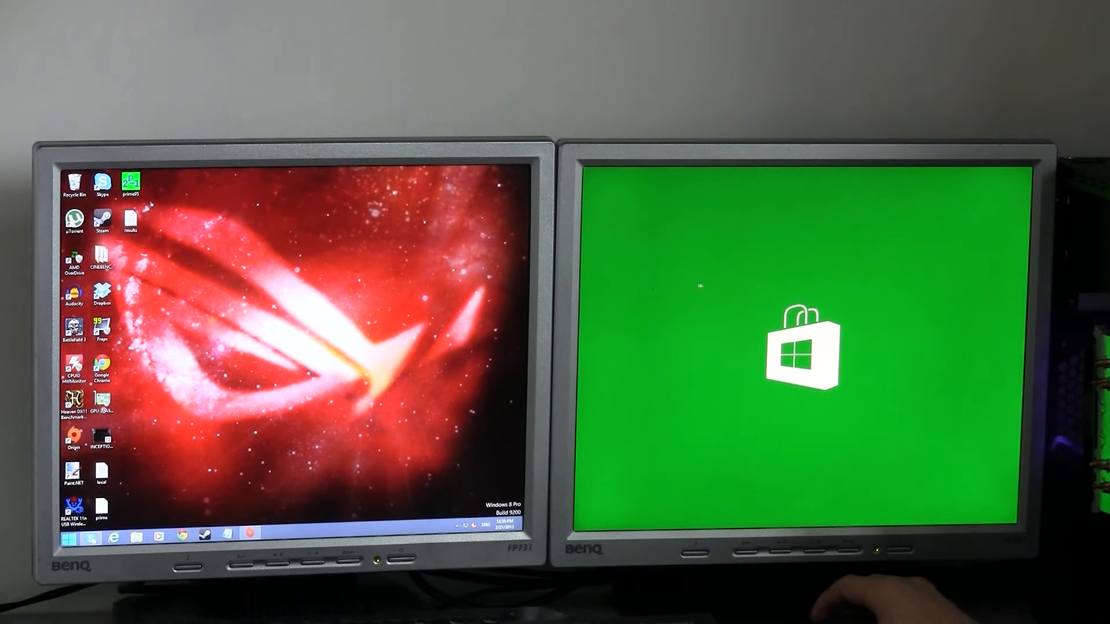
mouse_move(586, 303)
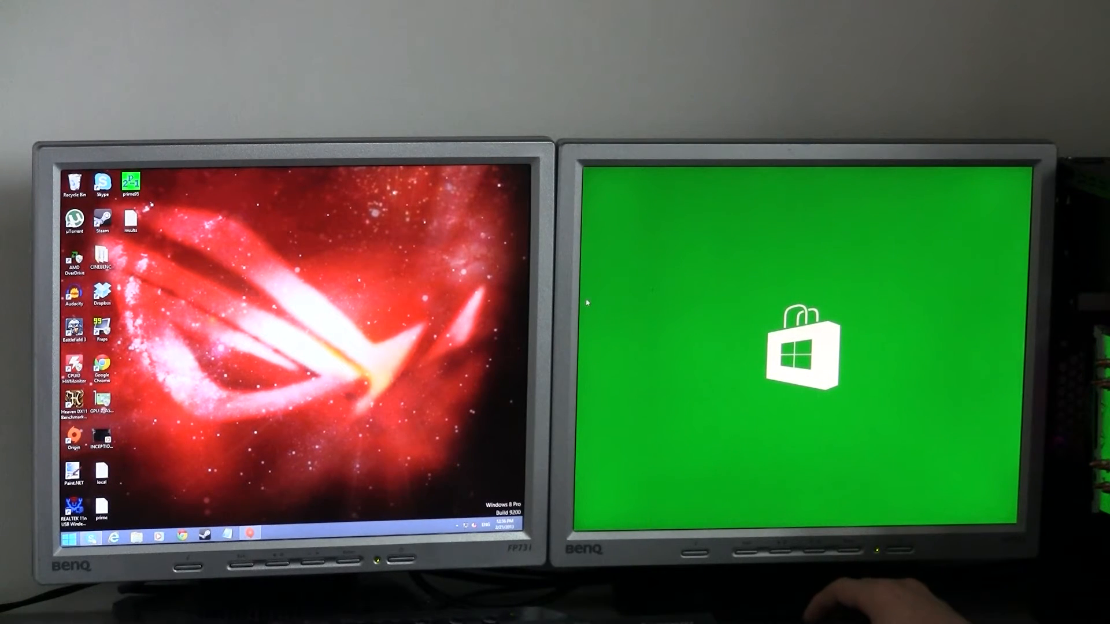
Browse from Computer through Local Disk (C:), Program Files (x86) and Steam into package.
left_click(70, 536)
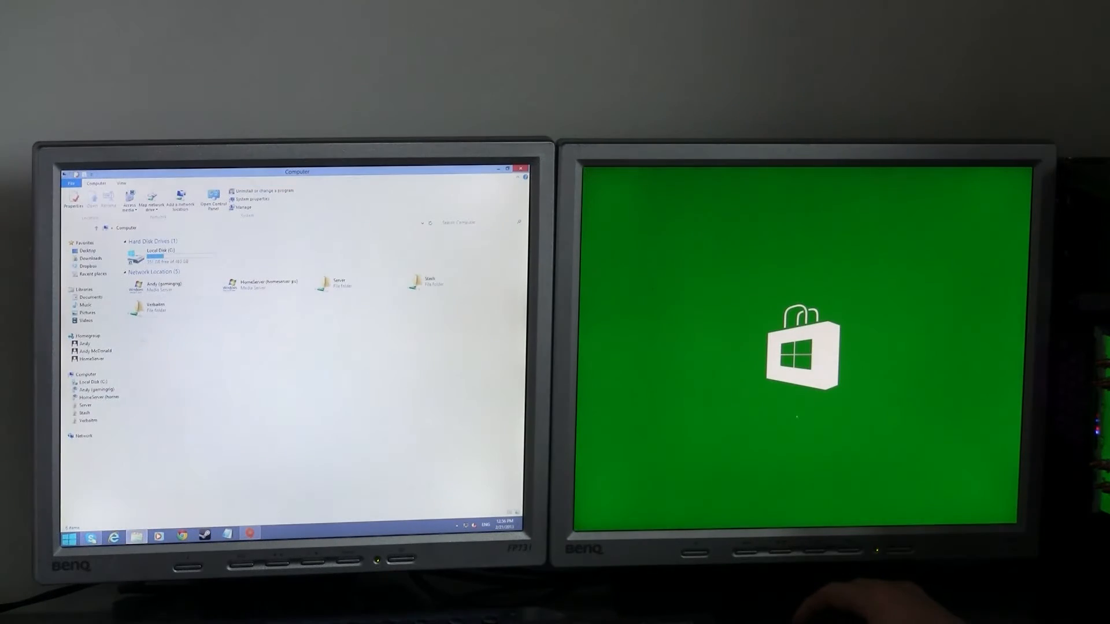
double_click(158, 255)
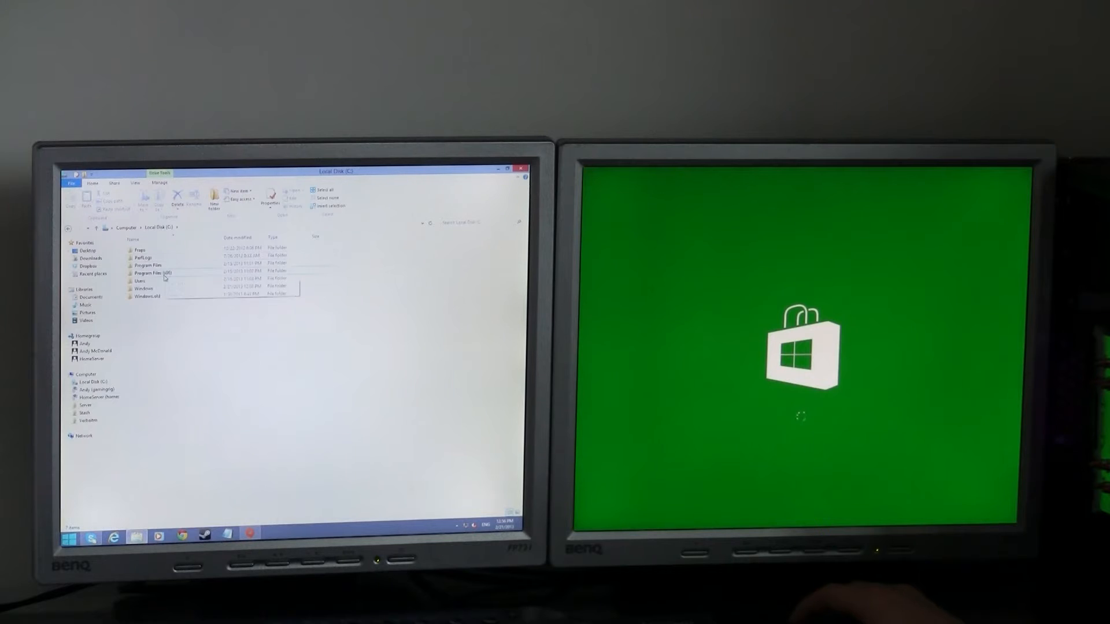
double_click(151, 272)
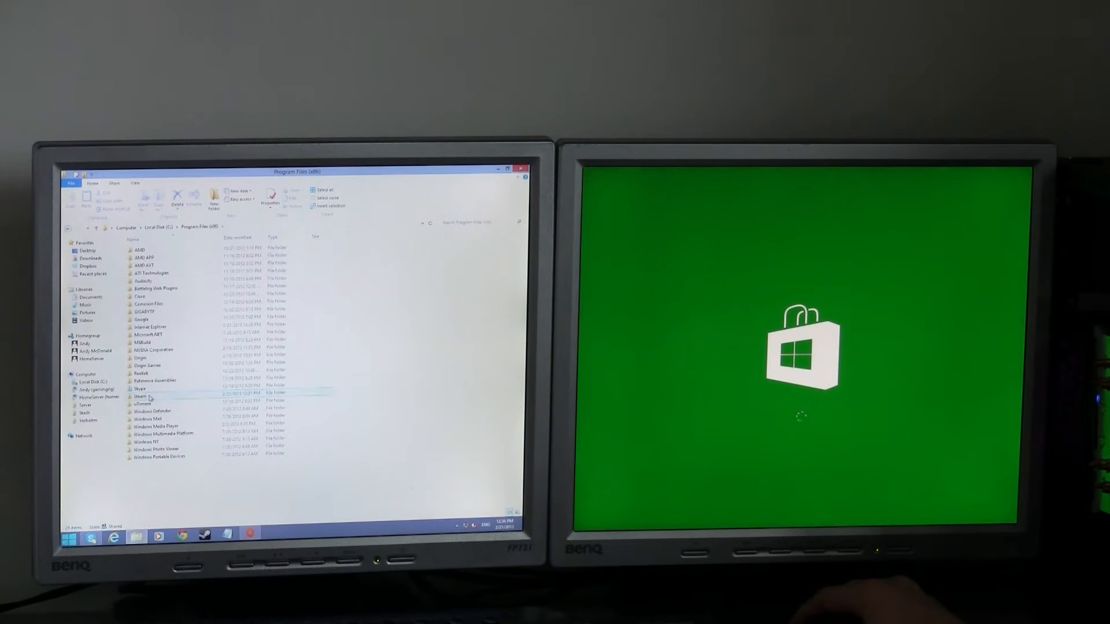
double_click(139, 397)
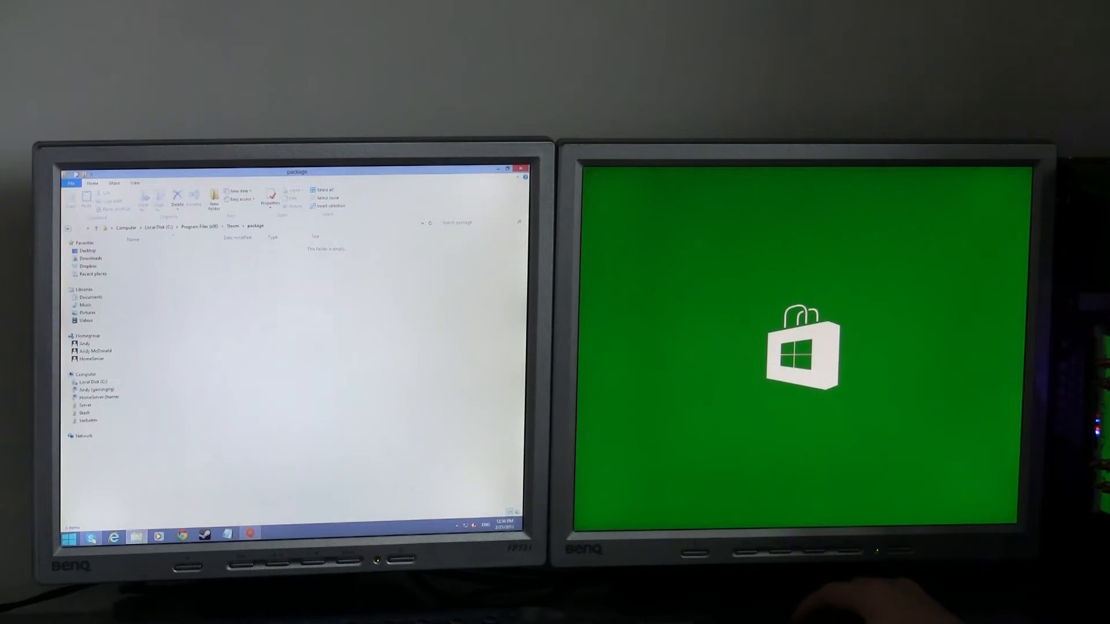
left_click(523, 170)
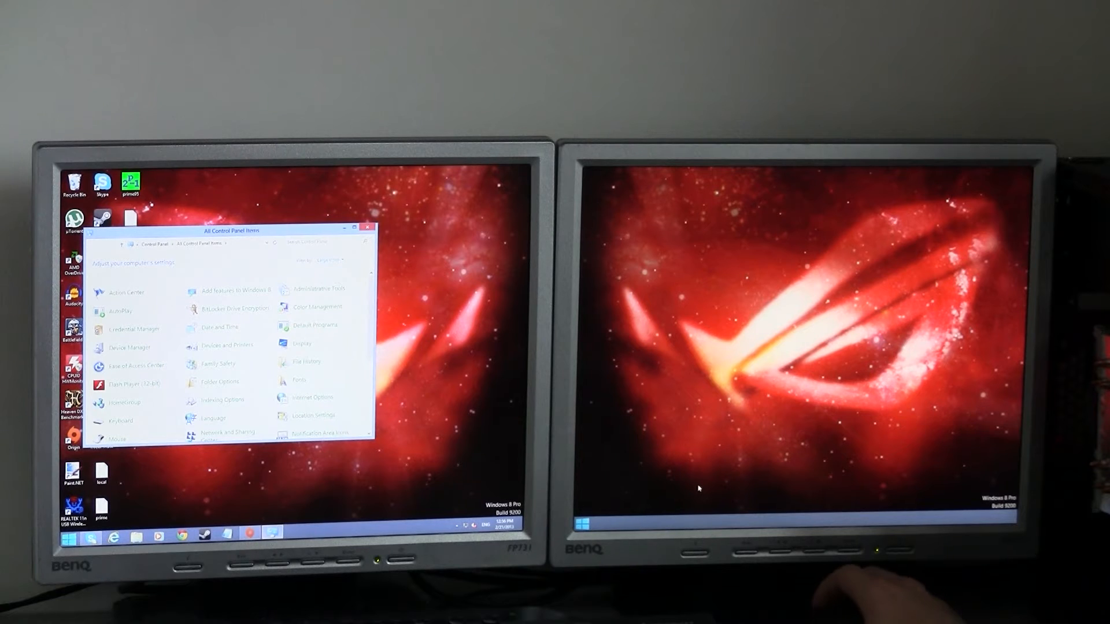
mouse_move(694, 488)
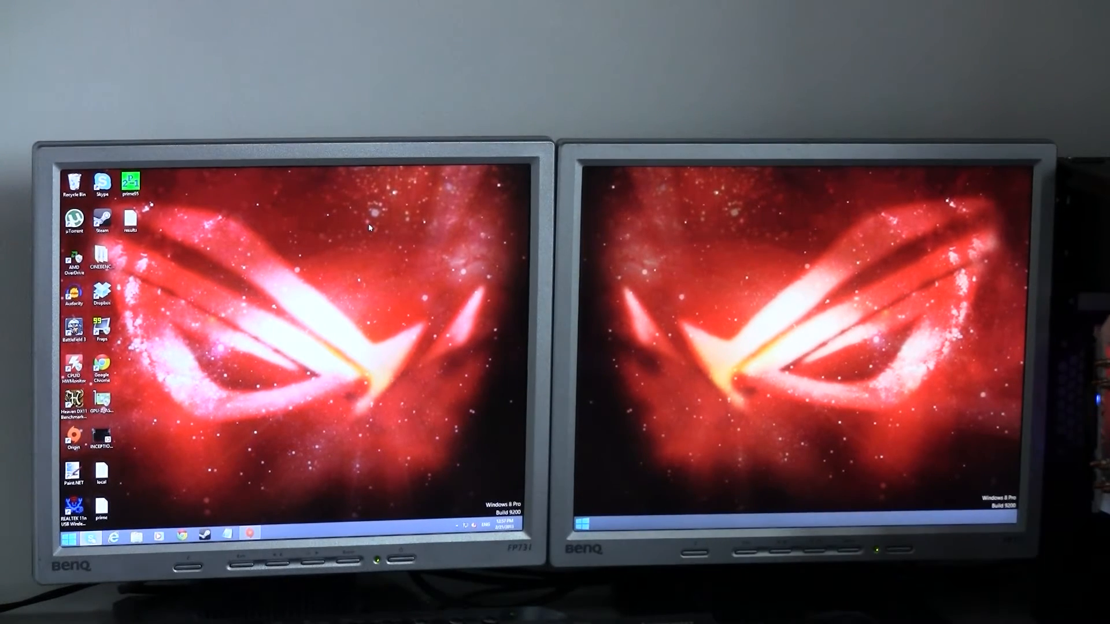
Open the Classic Start Menu settings window from the Classic Shell start button.
left_click(66, 536)
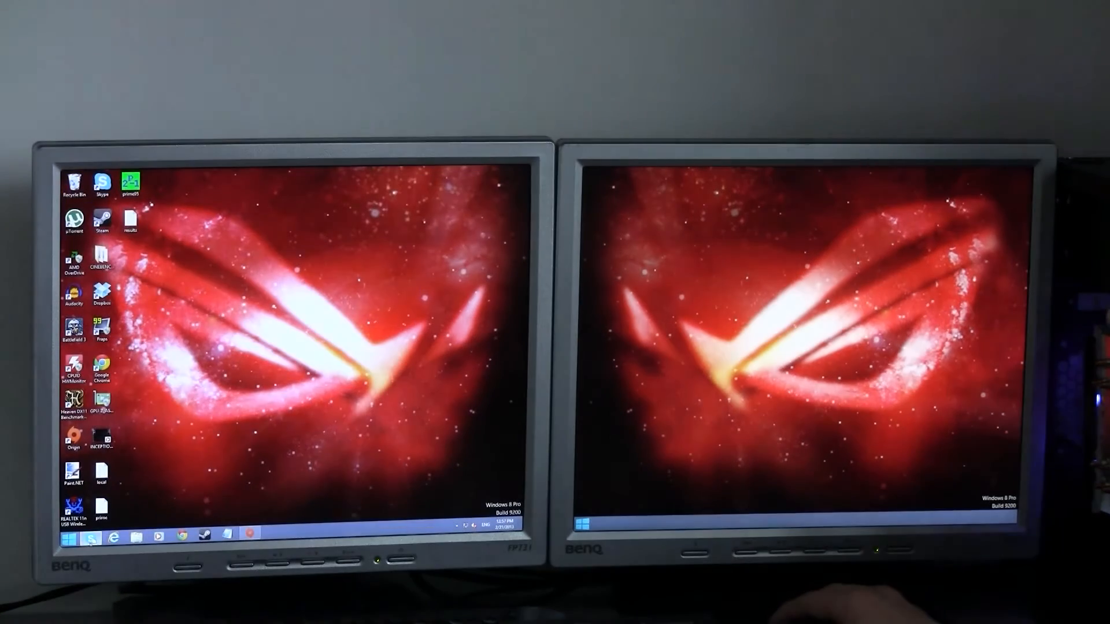
left_click(66, 539)
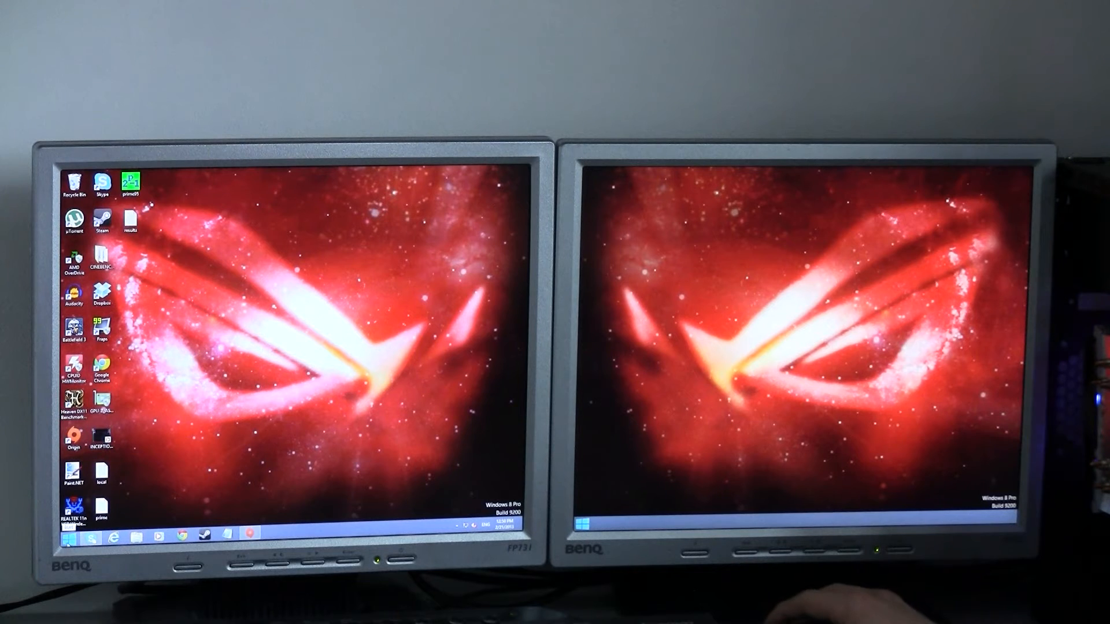
left_click(68, 536)
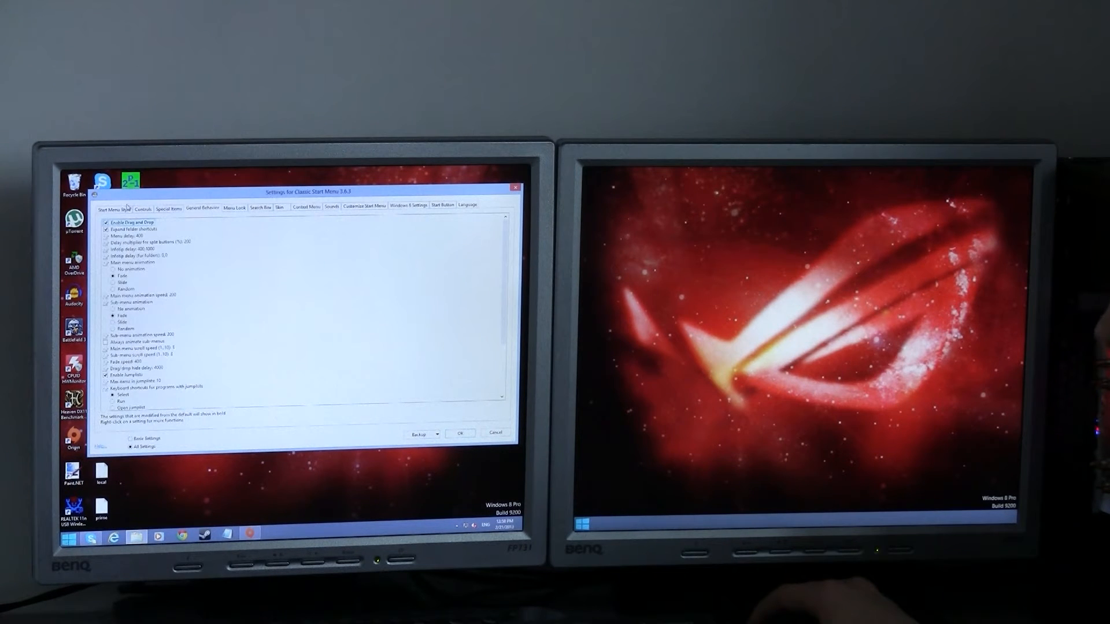
View the Start Menu Style choices, then the Controls page of click and key actions.
left_click(114, 208)
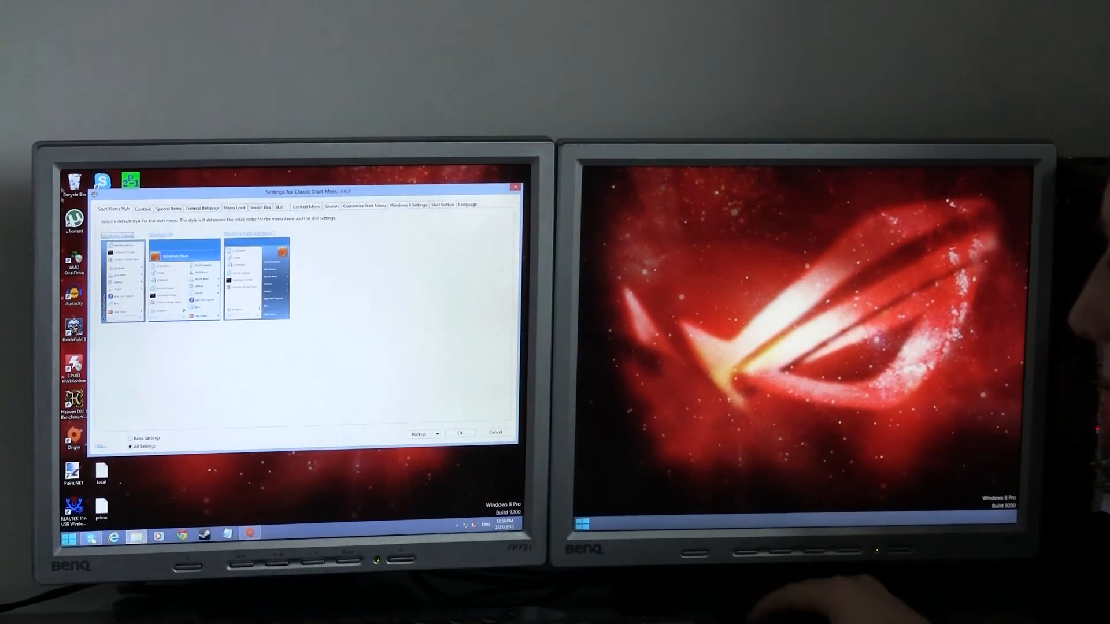
left_click(144, 207)
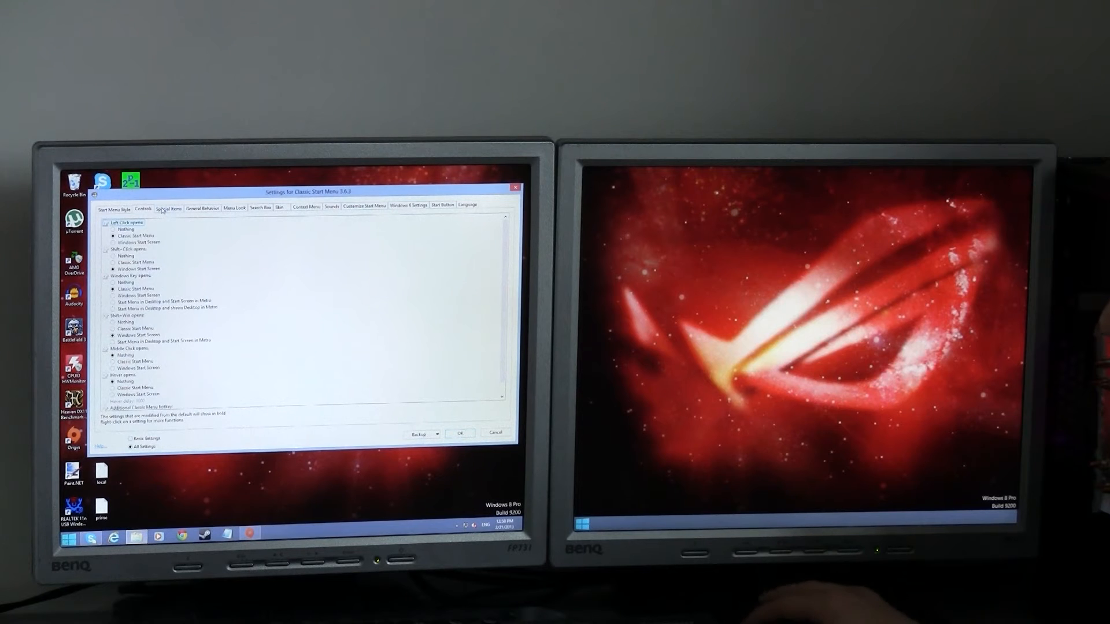
Display Recent documents as a menu, change its maximum count, then view General Behavior.
left_click(168, 207)
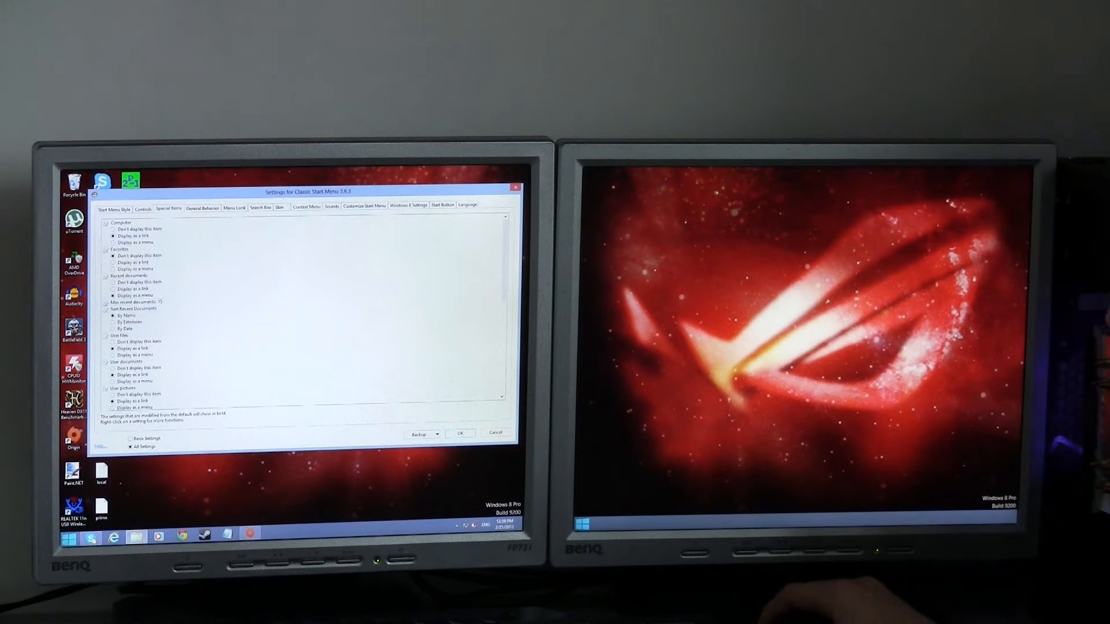
left_click(68, 536)
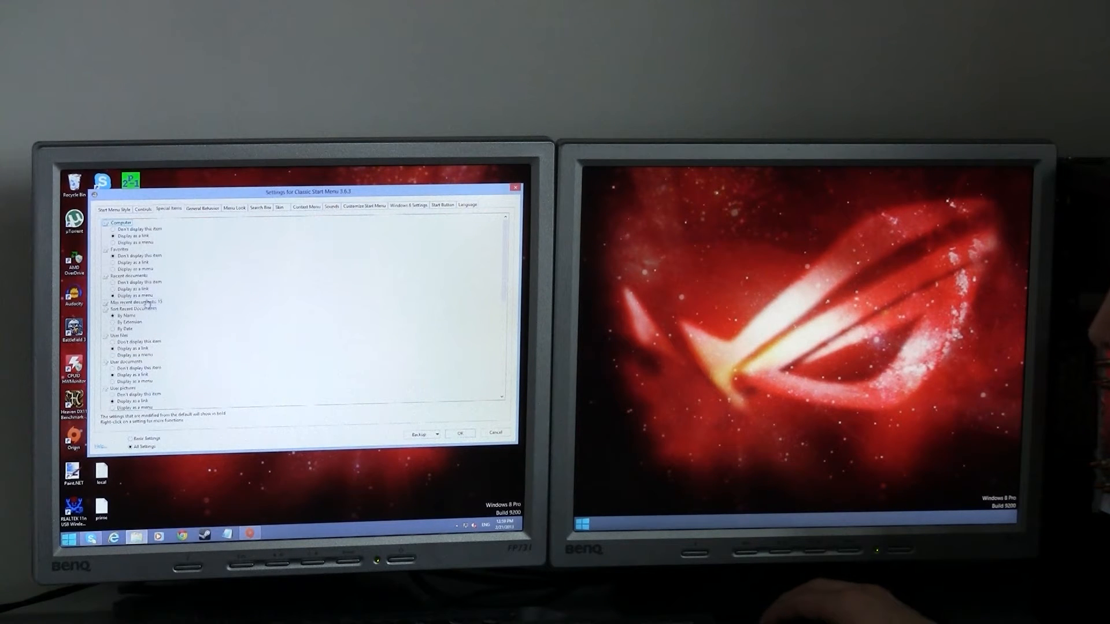
left_click(112, 282)
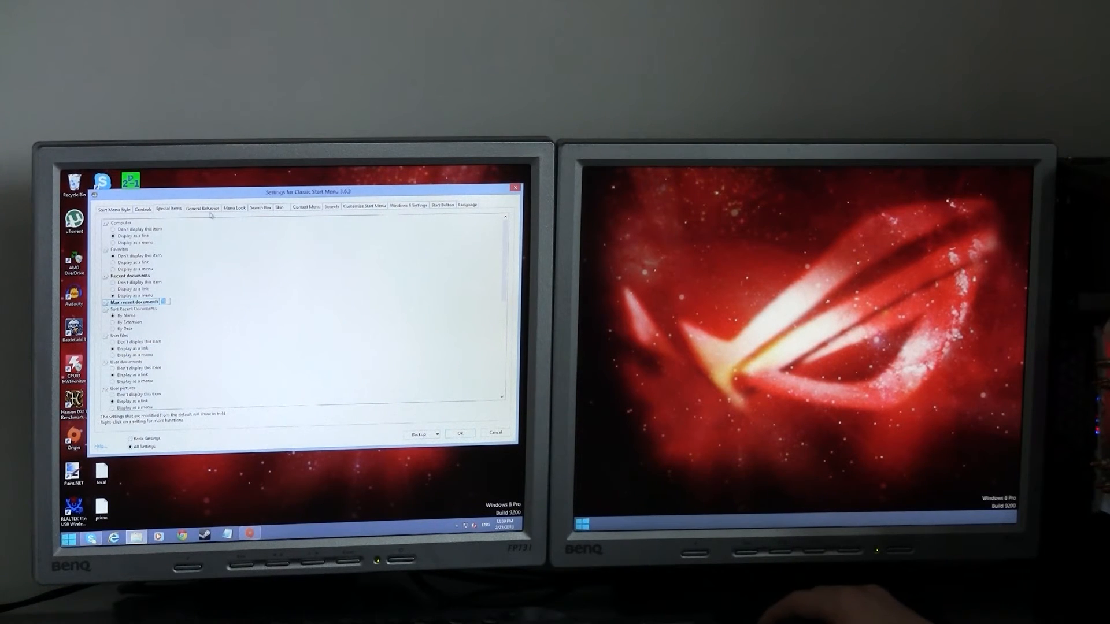
left_click(202, 208)
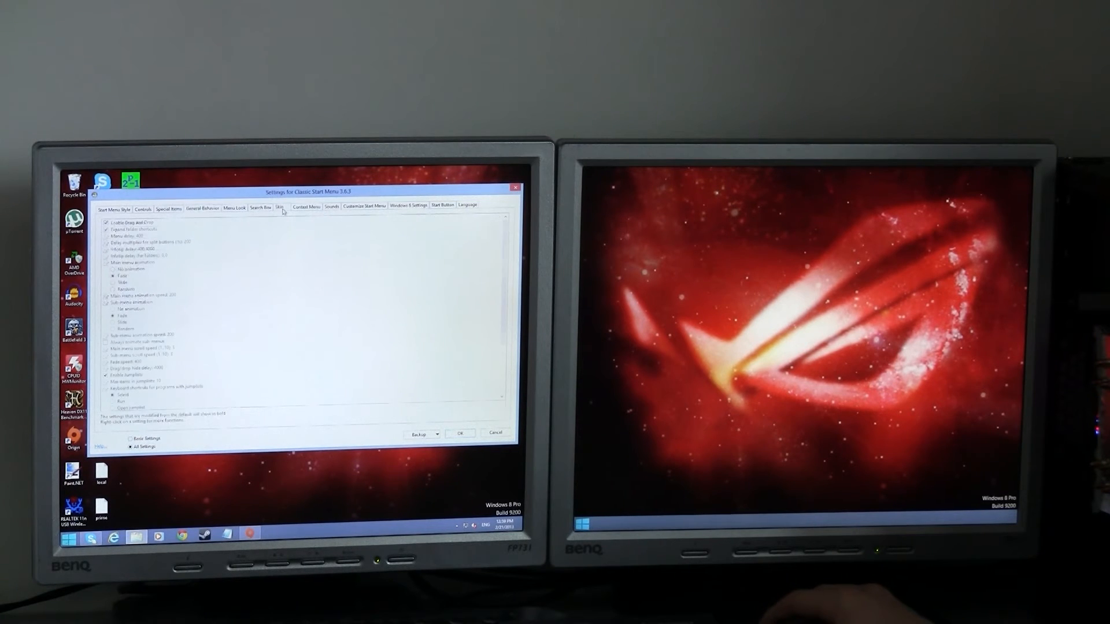
View the Skin options, then the Windows 8 Settings with Skip Metro screen ticked.
left_click(278, 207)
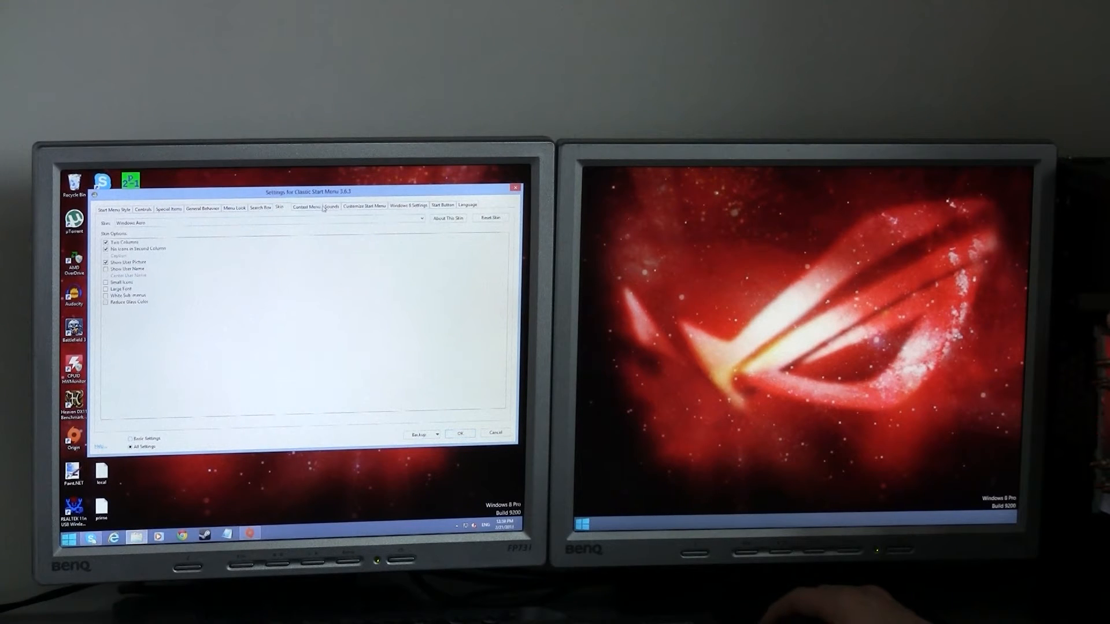
left_click(363, 205)
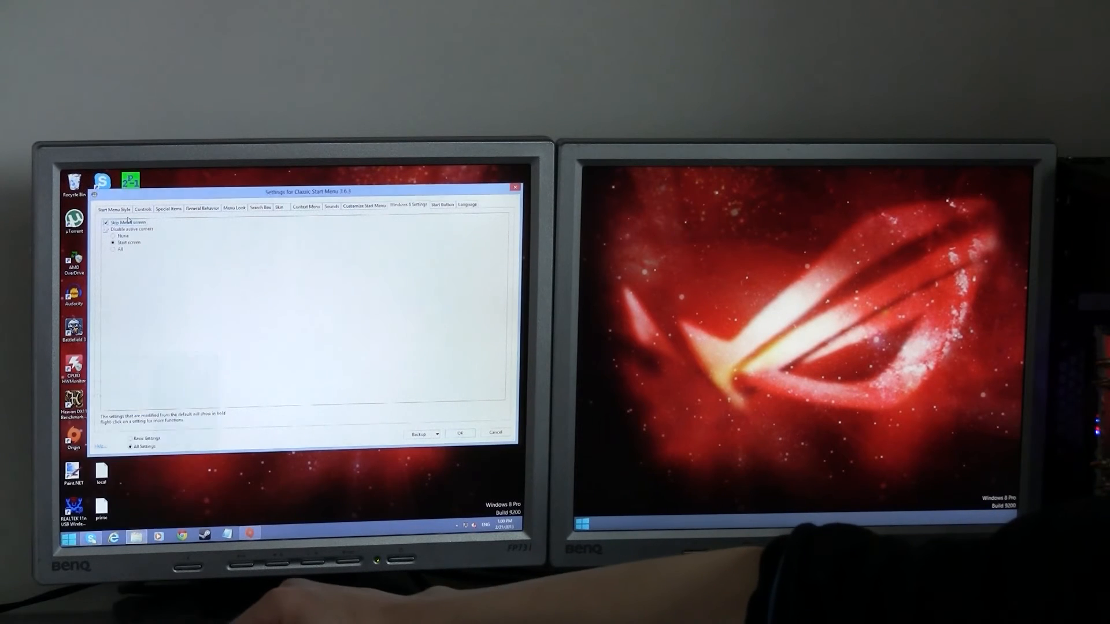
Save the settings with OK and open the new classic start menu's Recent Items.
left_click(66, 537)
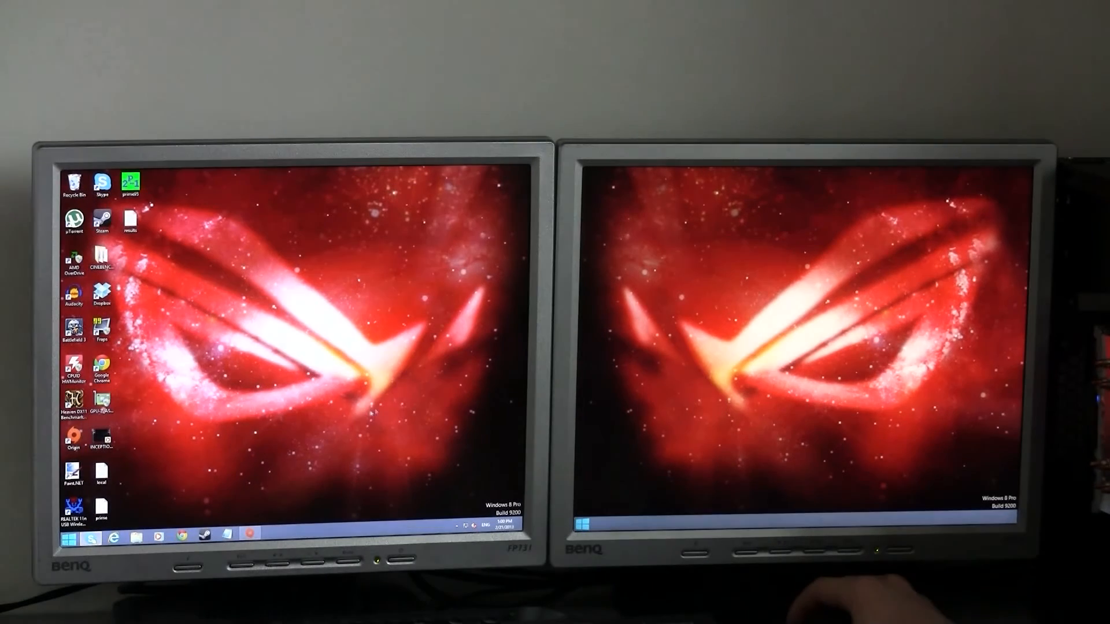
left_click(67, 538)
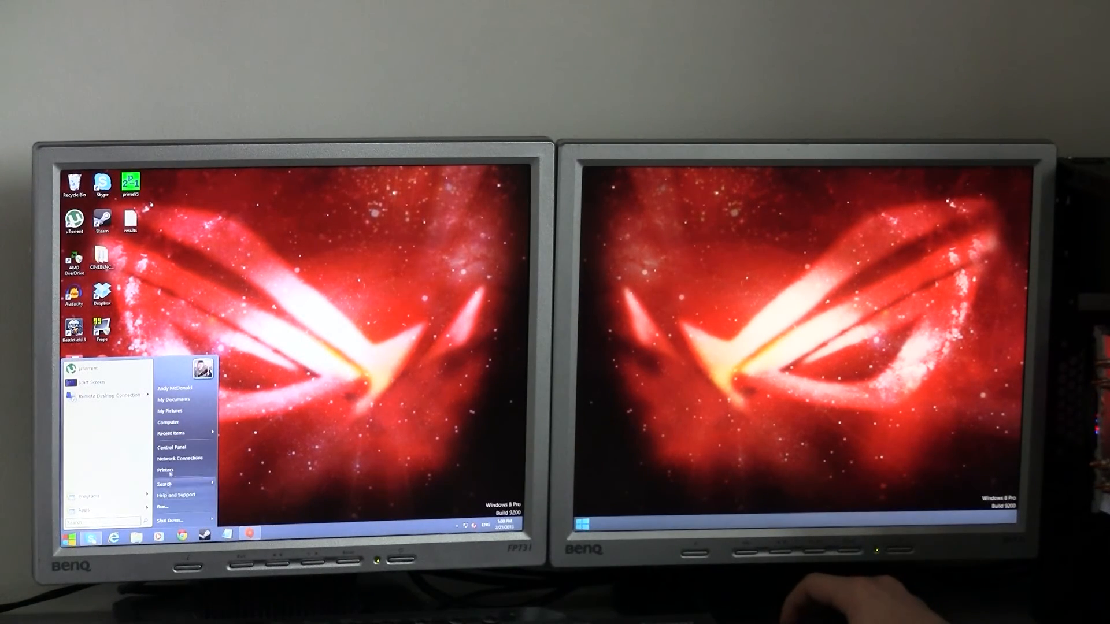
mouse_move(173, 433)
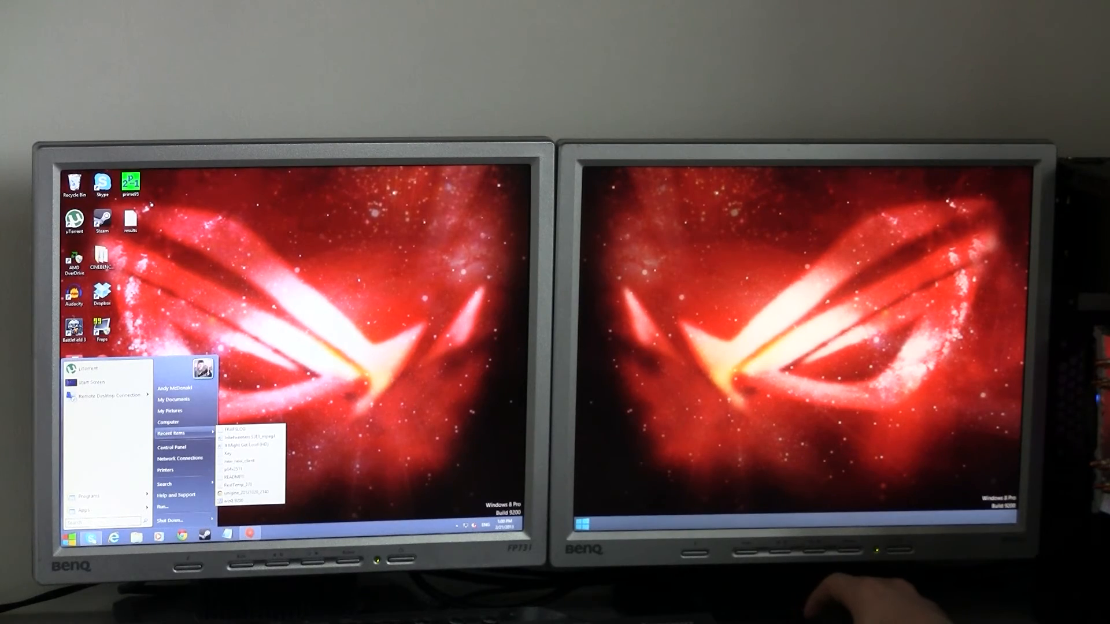